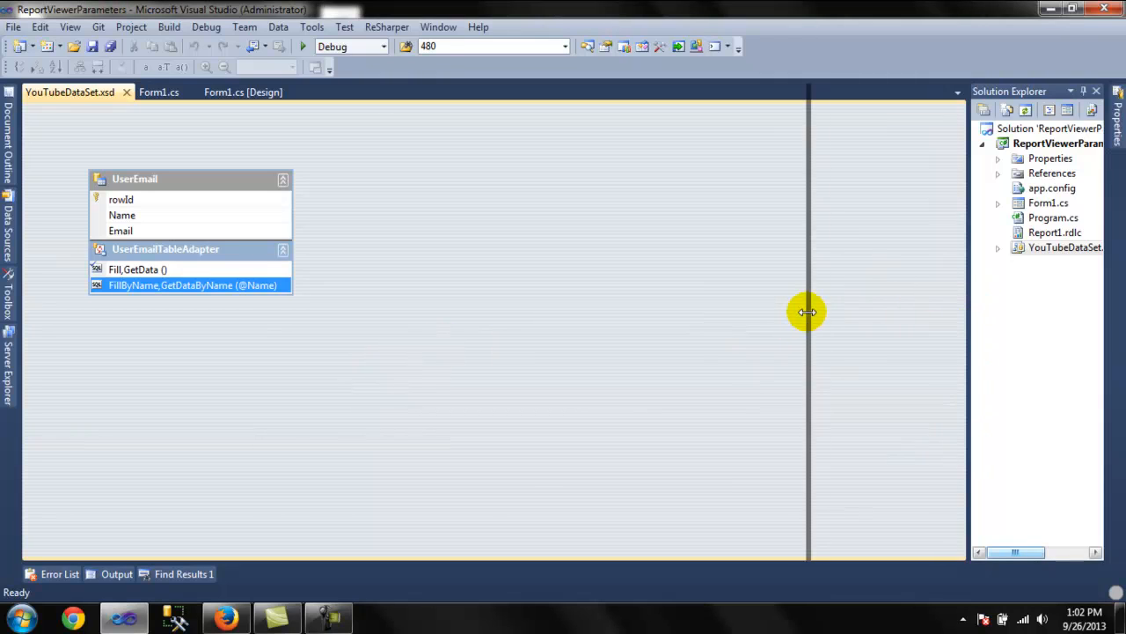
Step: Collapse the ReportViewerParameters project, close all open documents, and select the solution node
{"action": "left_click", "coordinate": [912, 144]}
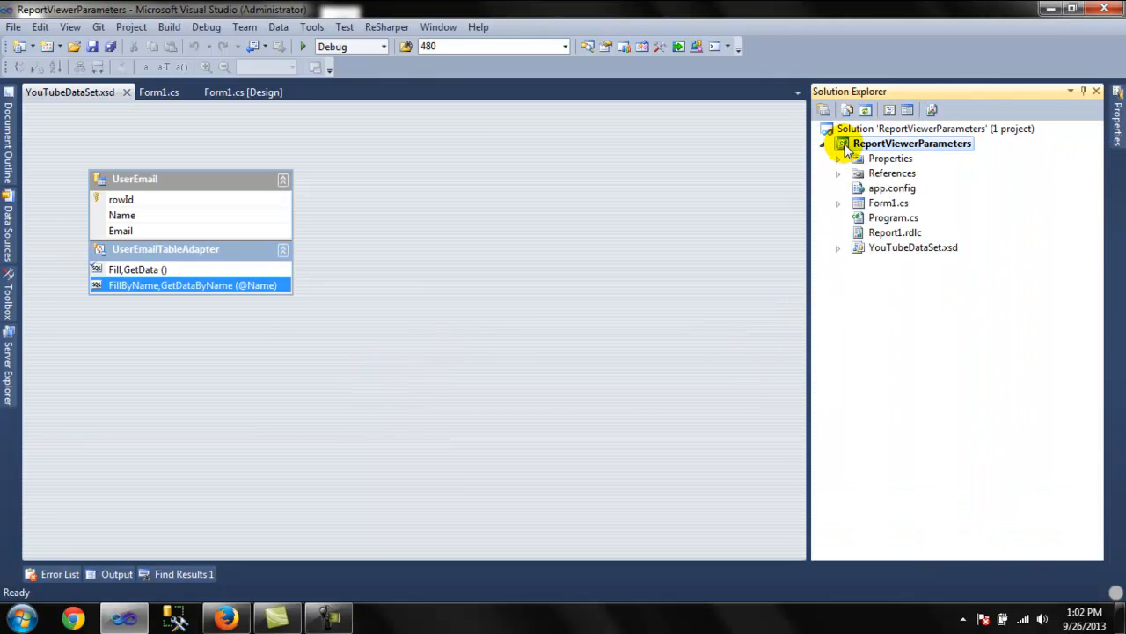
{"action": "left_click", "coordinate": [243, 91]}
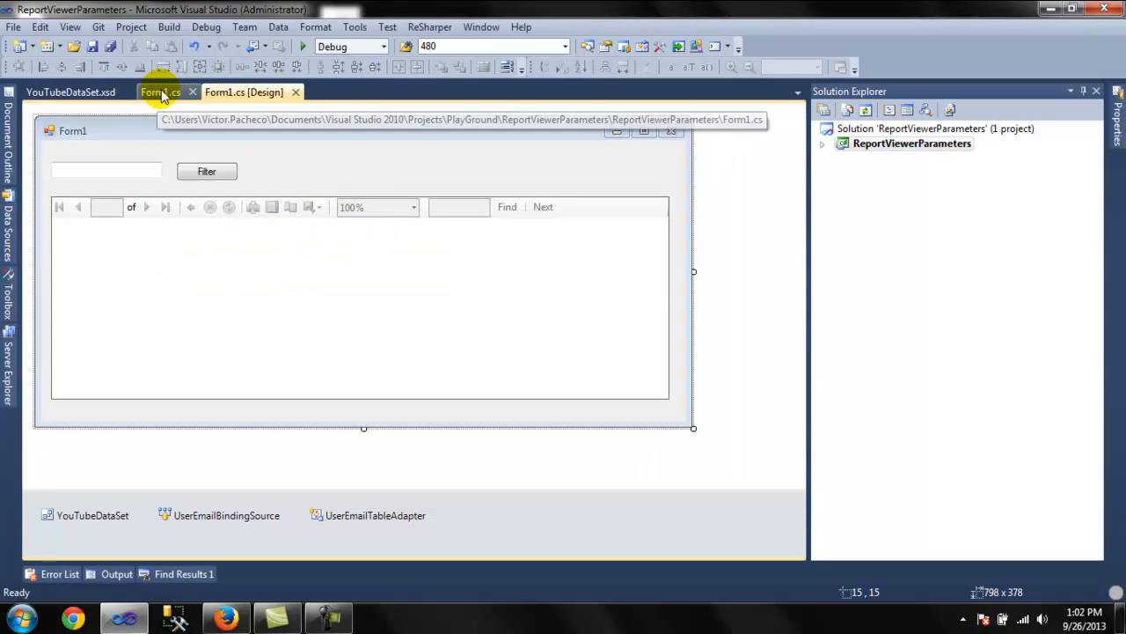
{"action": "left_click", "coordinate": [154, 92]}
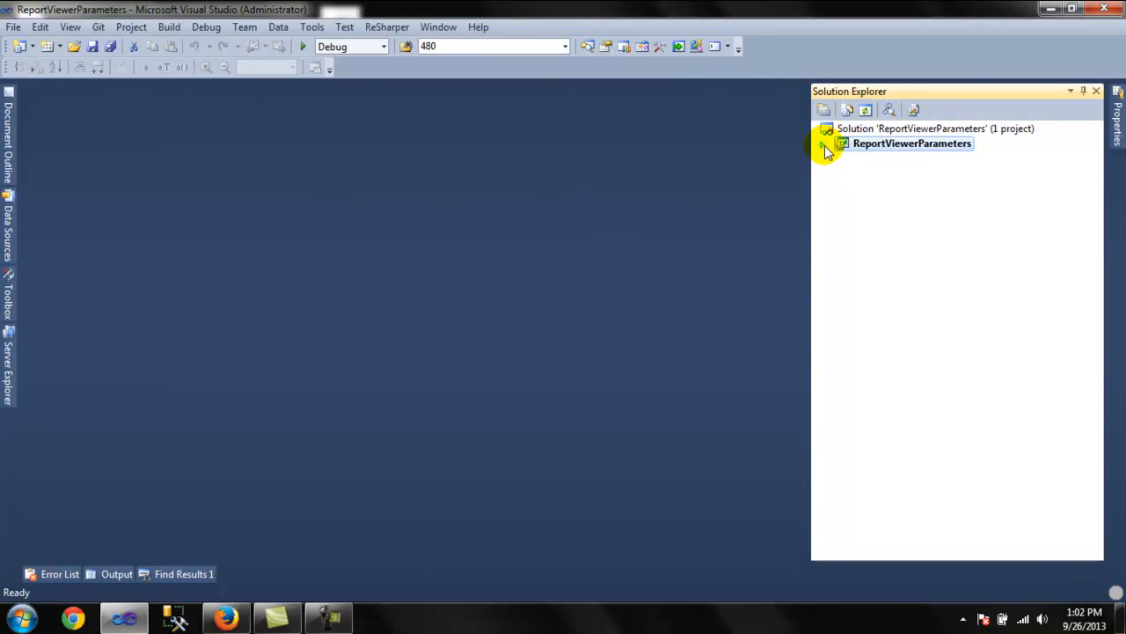
{"action": "left_click", "coordinate": [943, 128]}
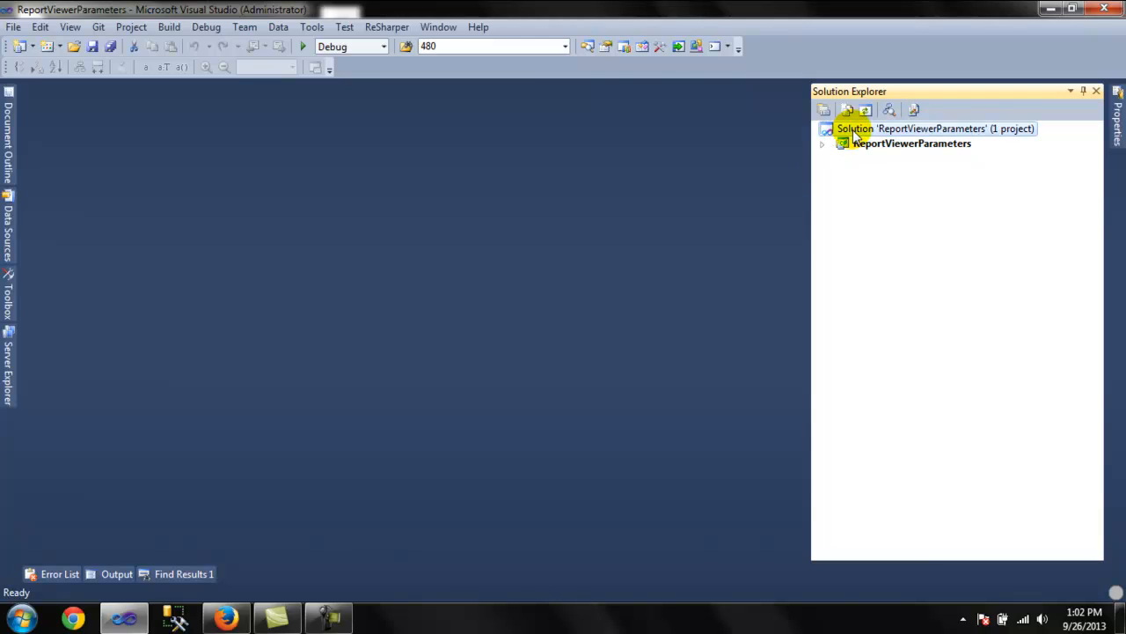
Step: Add an ASP.NET Web Application project named WebApplication1 to the ReportViewerParameters solution
{"action": "right_click", "coordinate": [853, 128]}
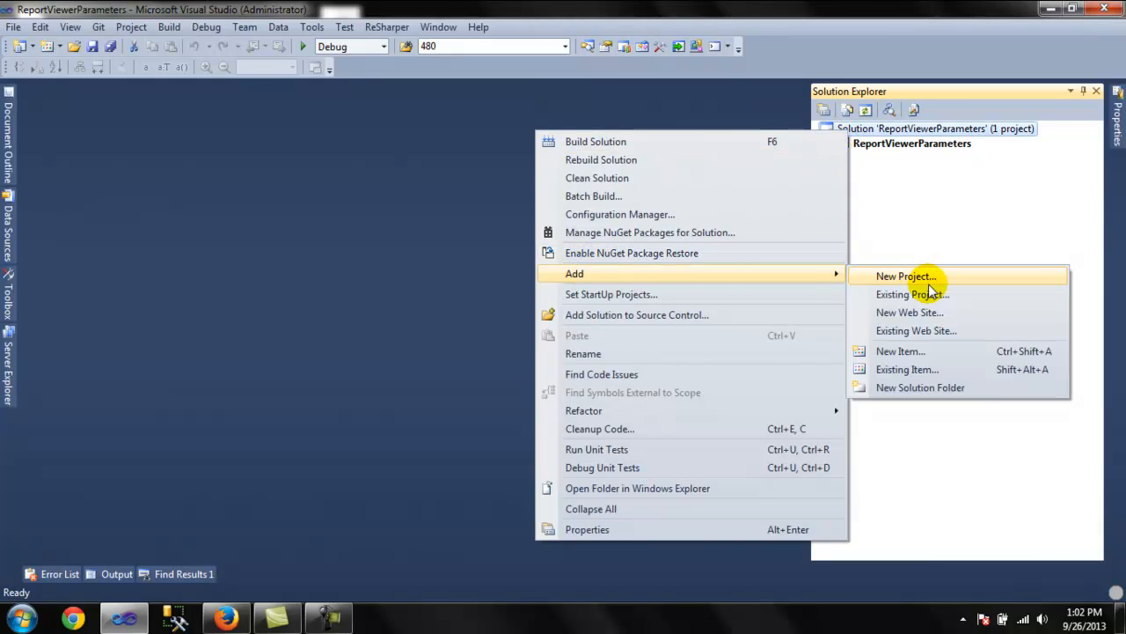
{"action": "left_click", "coordinate": [905, 277]}
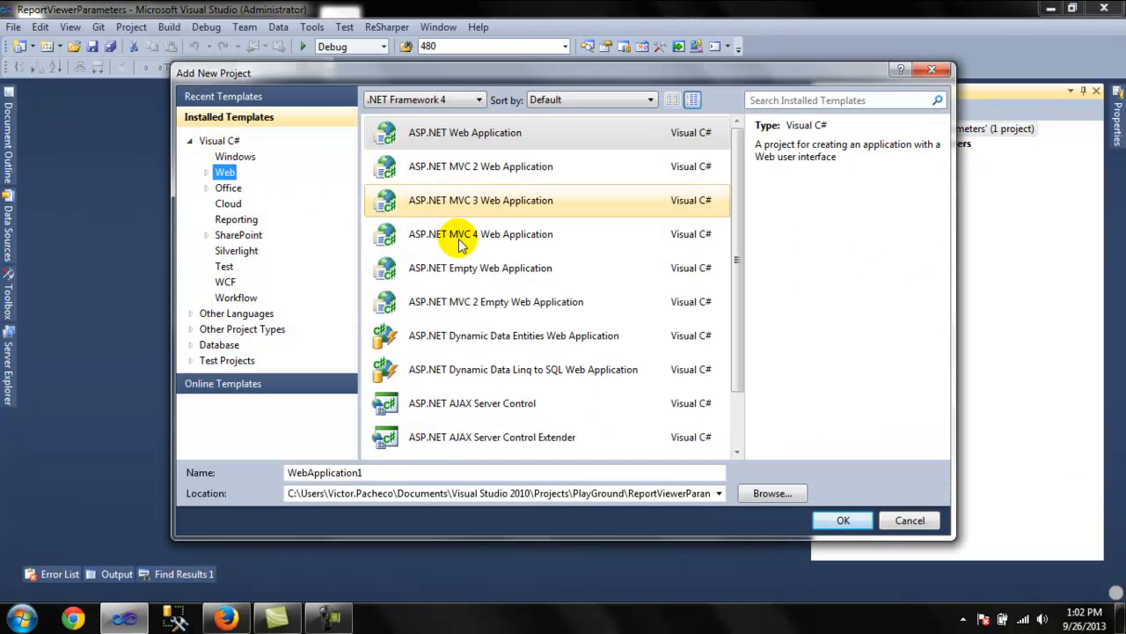
{"action": "left_click", "coordinate": [465, 132]}
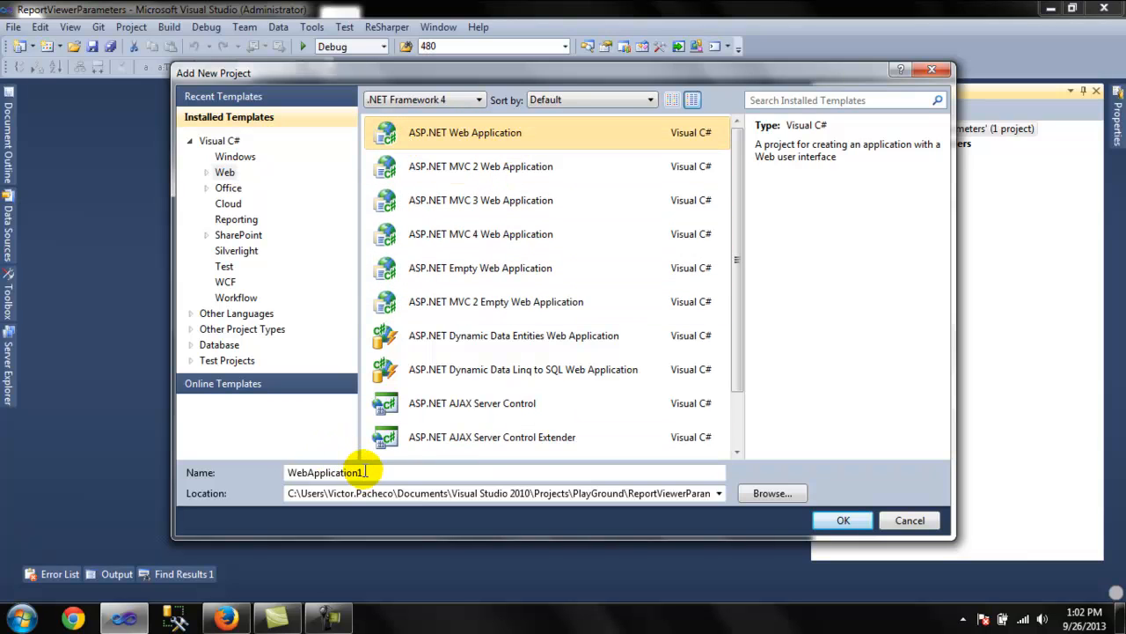
{"action": "left_click", "coordinate": [840, 518]}
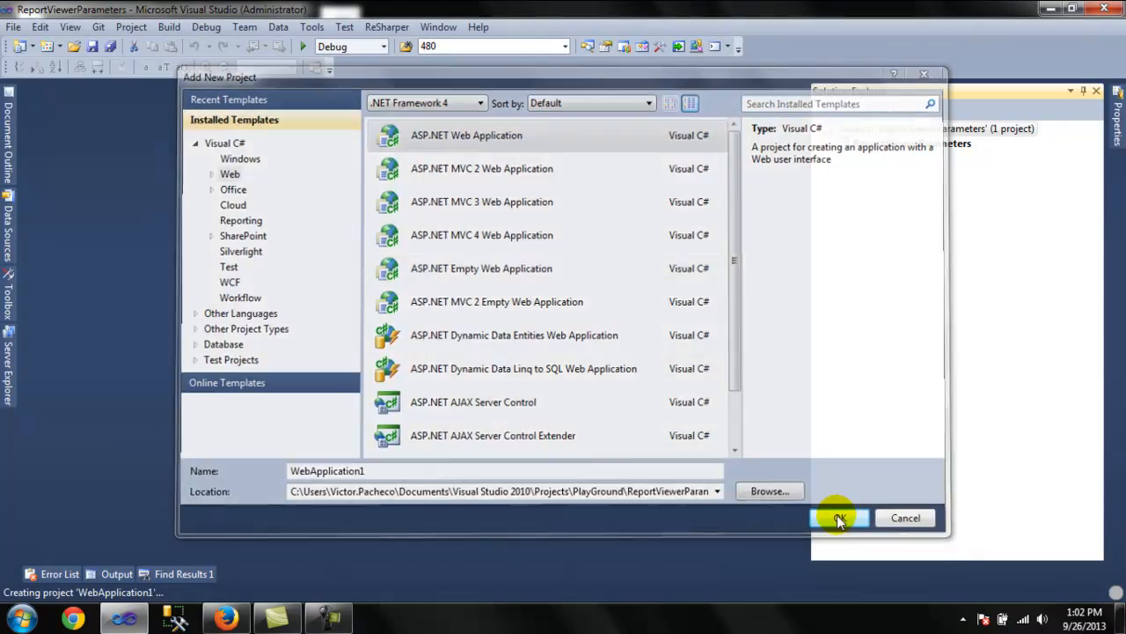
{"action": "left_click", "coordinate": [838, 517]}
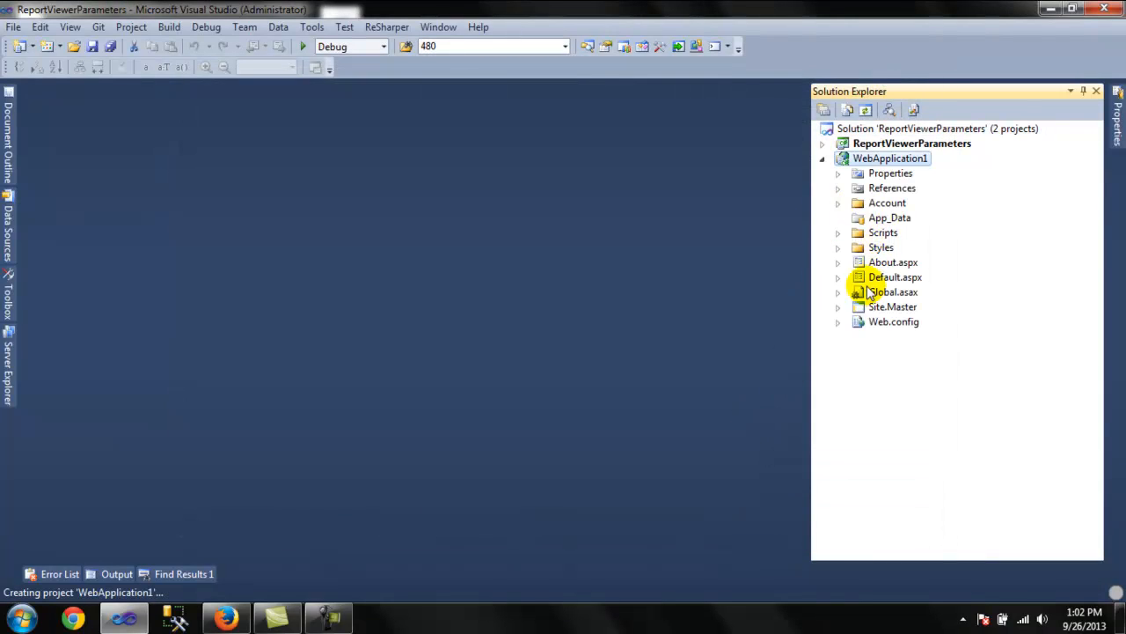
{"action": "double_click", "coordinate": [892, 276]}
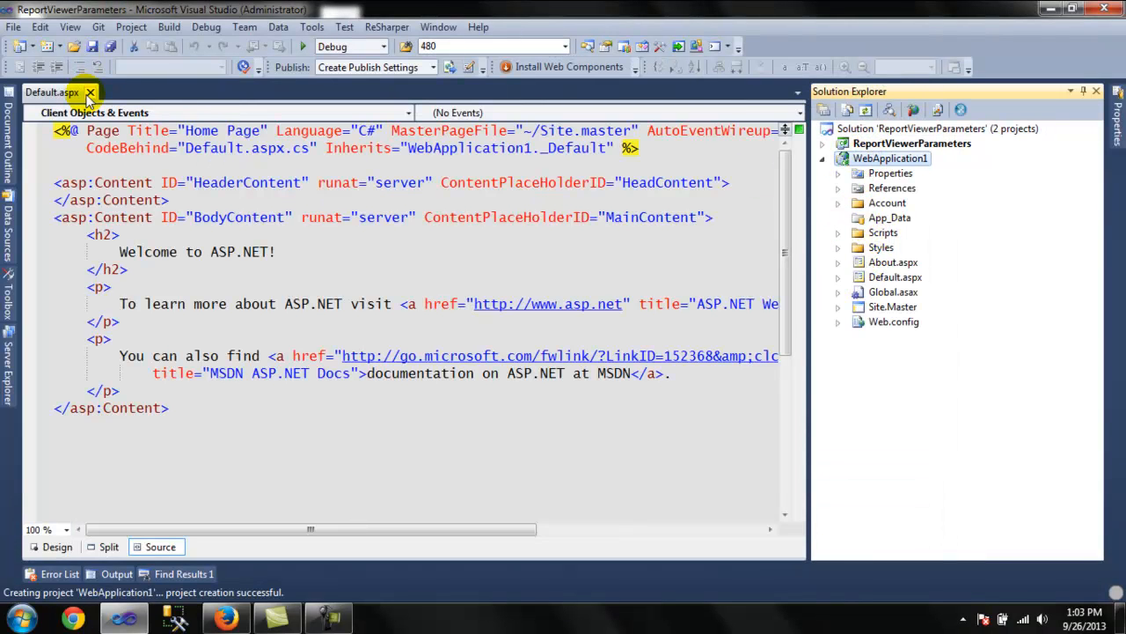
{"action": "right_click", "coordinate": [891, 158]}
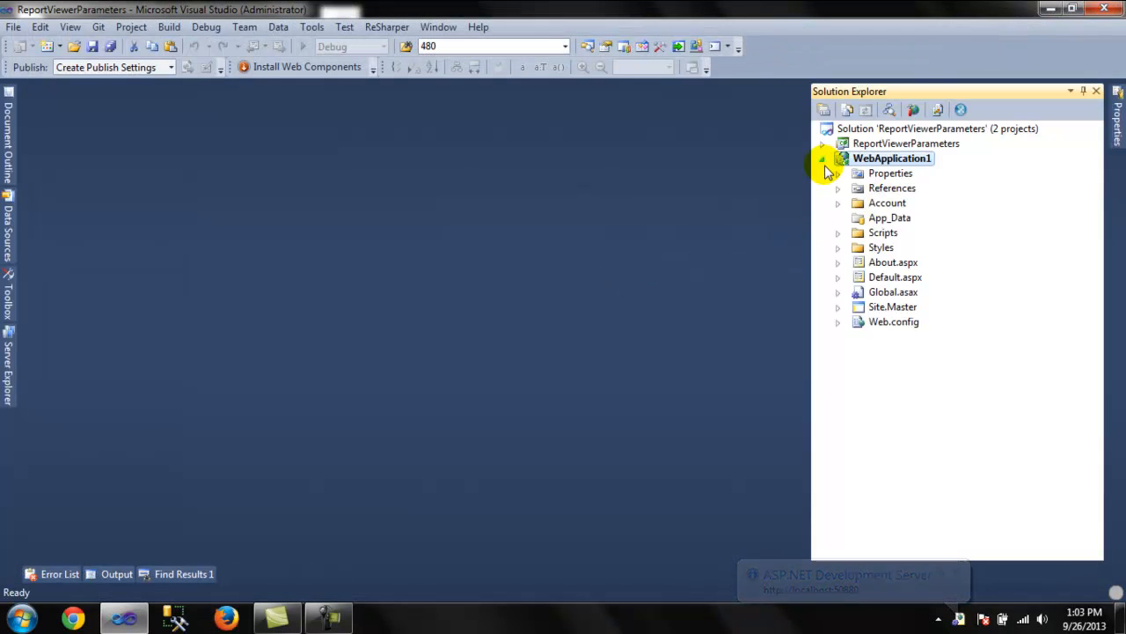
Step: Strip the welcome markup from WebApplication1's Default.aspx BodyContent and start adding a new item
{"action": "left_click", "coordinate": [894, 276]}
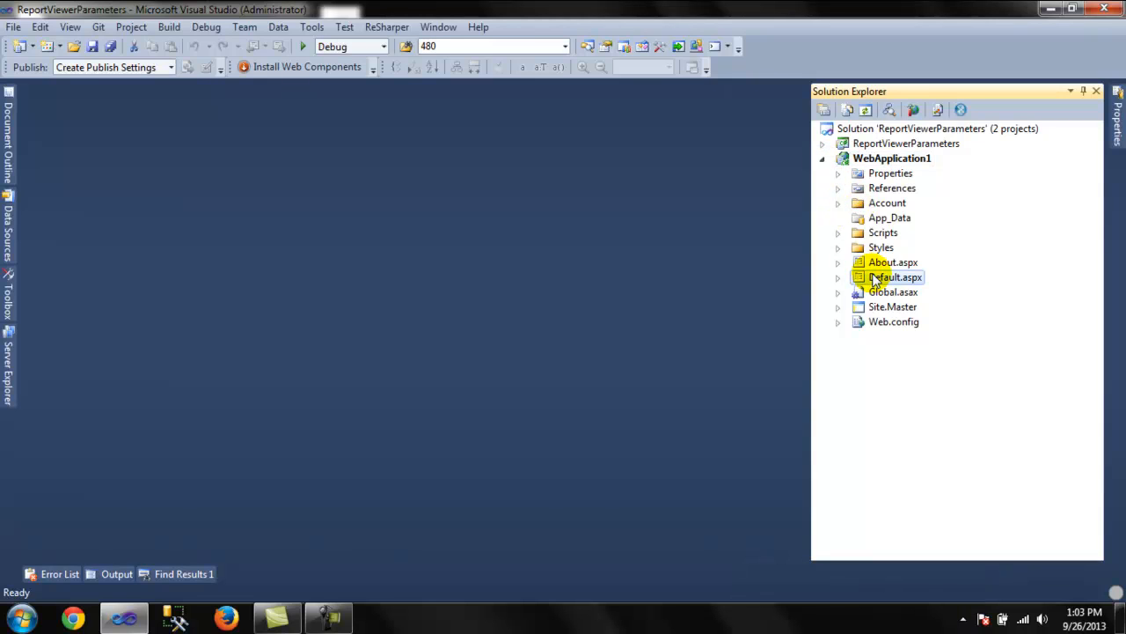
{"action": "double_click", "coordinate": [891, 277]}
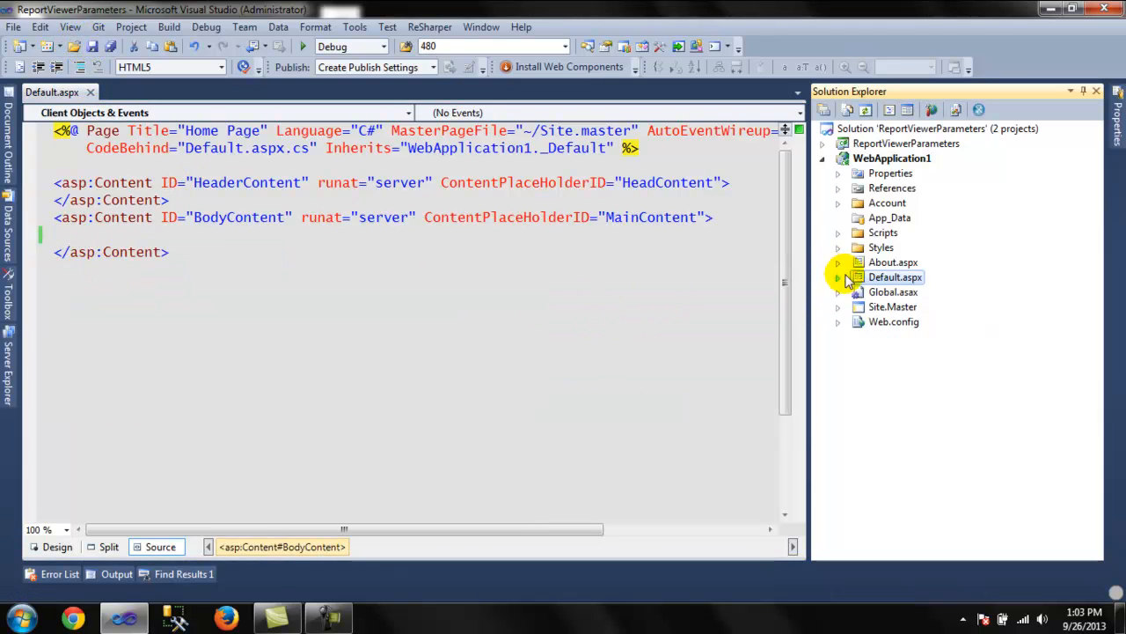
{"action": "right_click", "coordinate": [888, 158]}
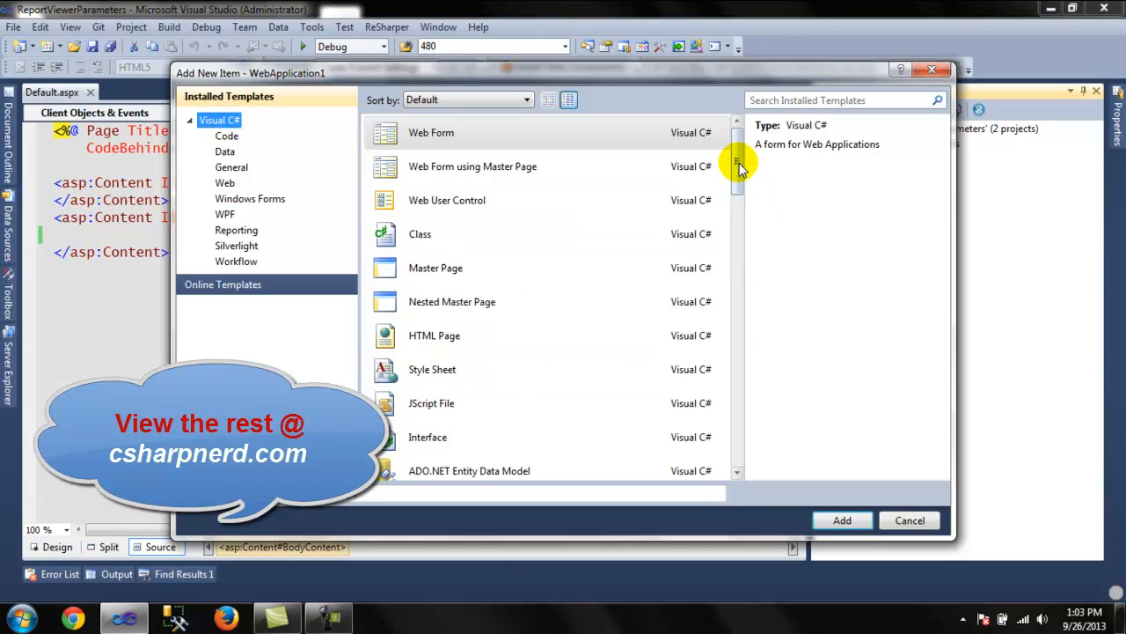
Step: Choose the Report template so Report1.rdlc is added to WebApplication1
{"action": "left_click_drag", "start_coordinate": [737, 162], "coordinate": [738, 338]}
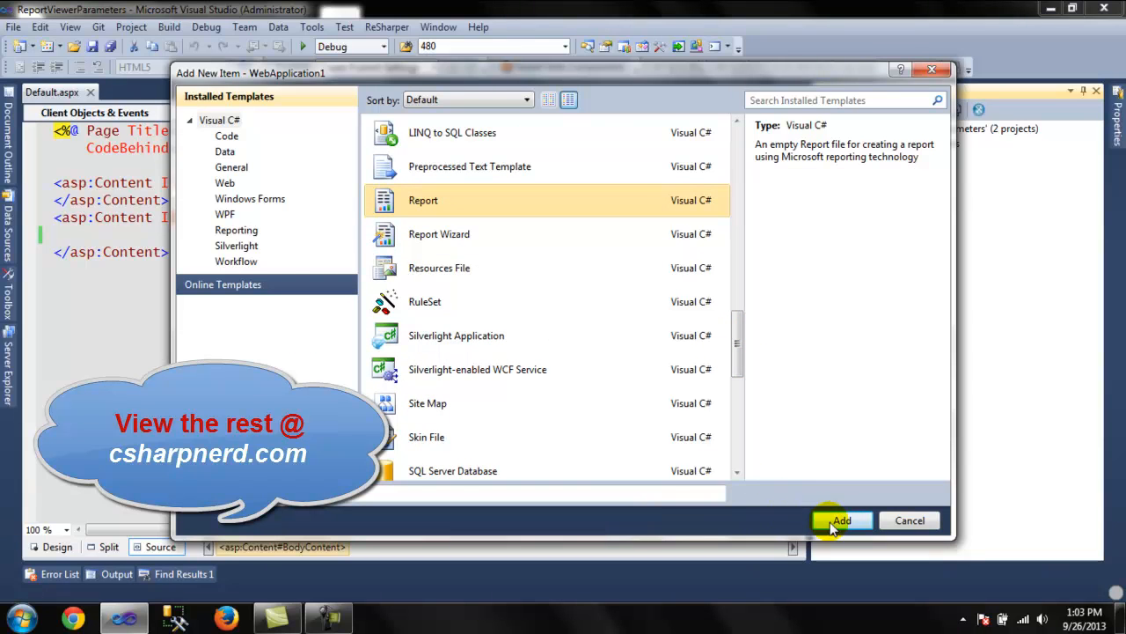
{"action": "left_click", "coordinate": [840, 521]}
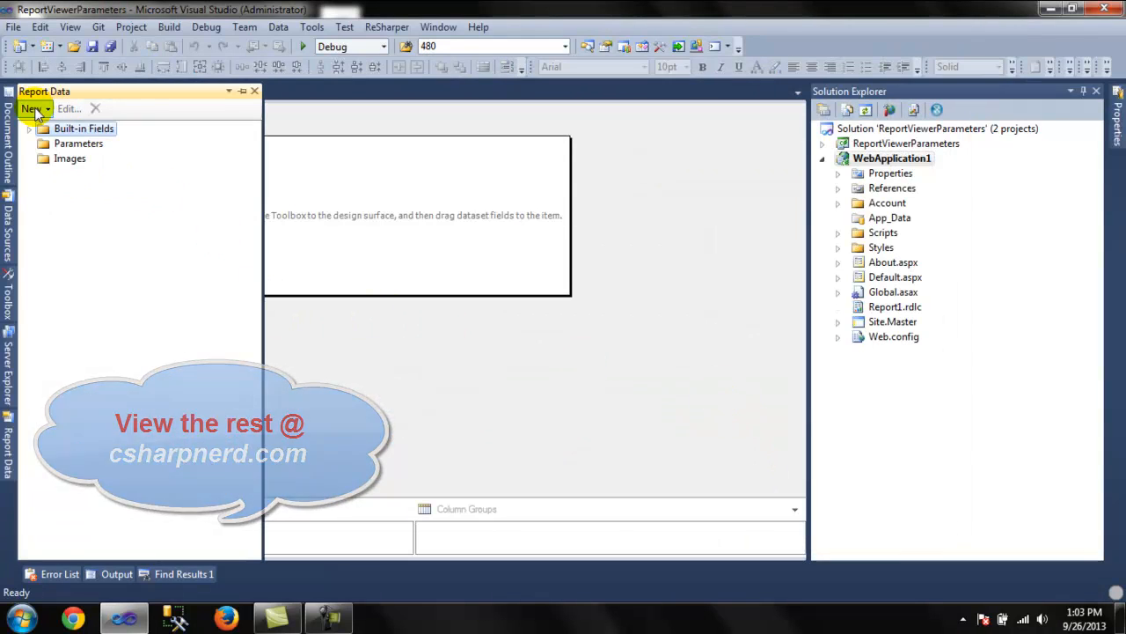